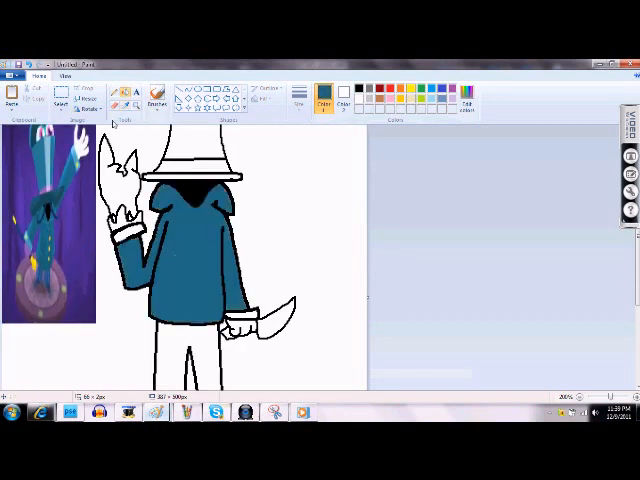
Fill both trouser legs with the same dark blue as the coat.
left_click(210, 412)
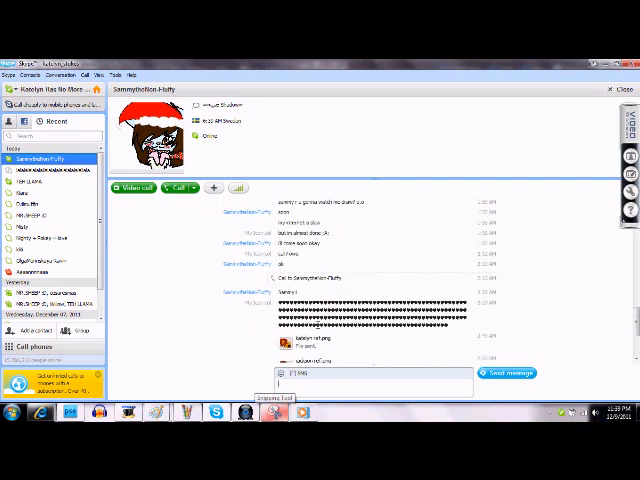
scroll("down", 3)
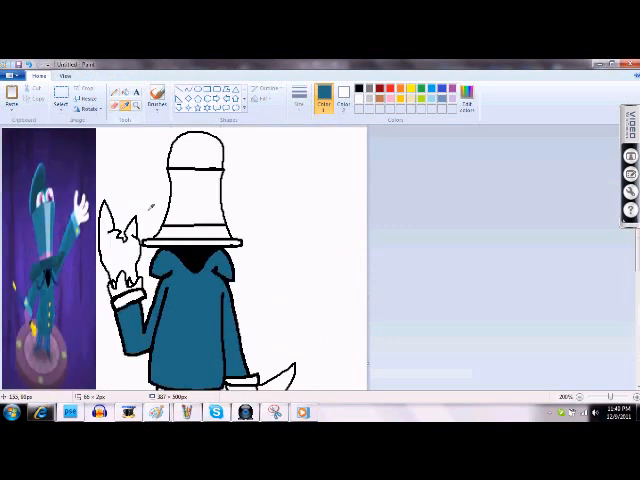
left_click(196, 200)
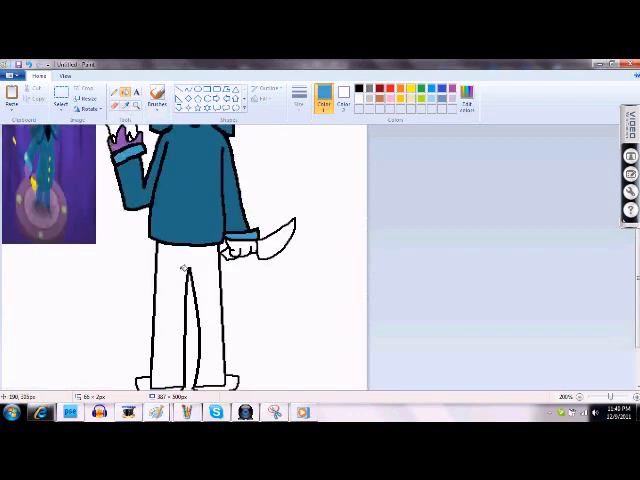
left_click(190, 300)
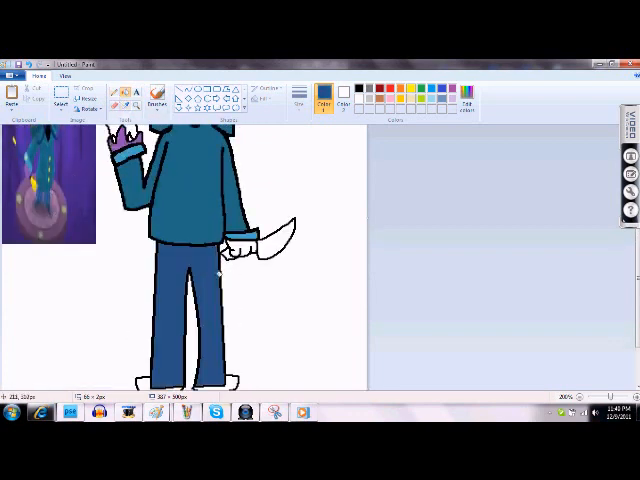
left_click(336, 104)
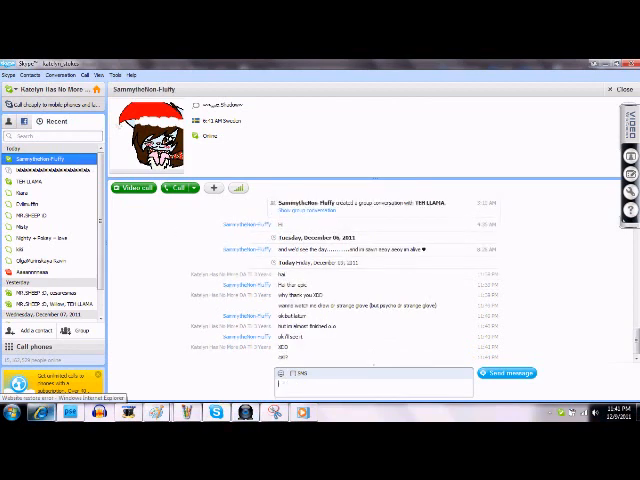
mouse_move(224, 166)
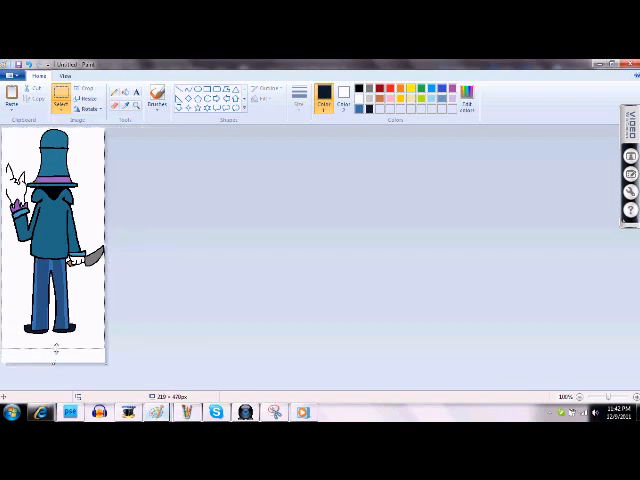
Fill the white background around the character with dark red.
left_click_drag(56, 352, 56, 332)
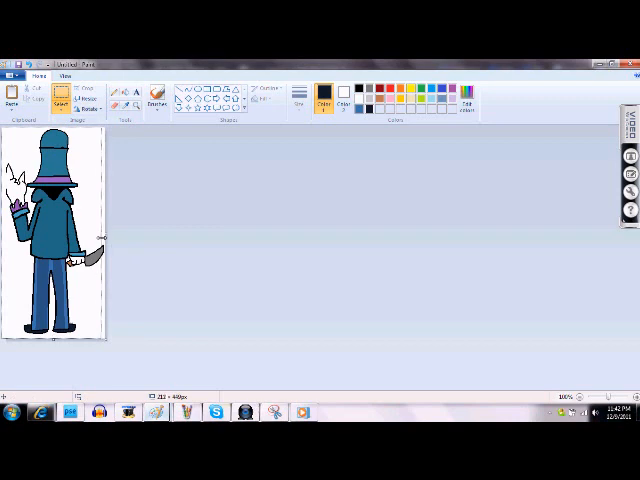
left_click(212, 412)
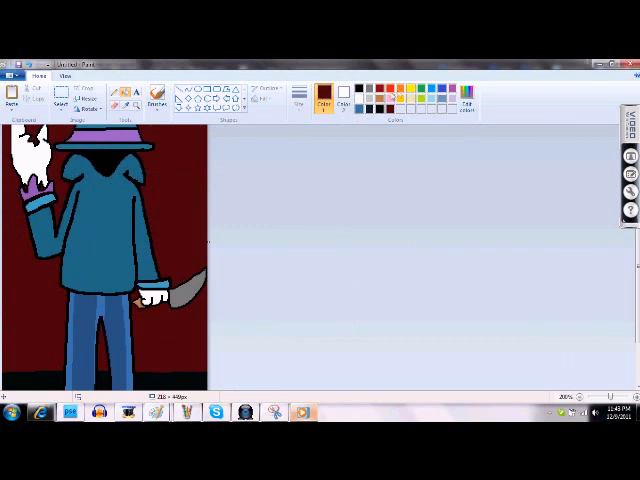
Pick a bright red in Edit Colors and brush blood streaks onto the knife blade.
left_click(344, 100)
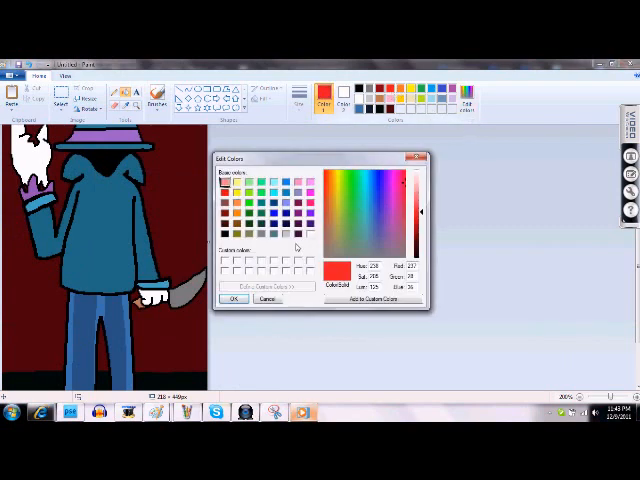
left_click(232, 300)
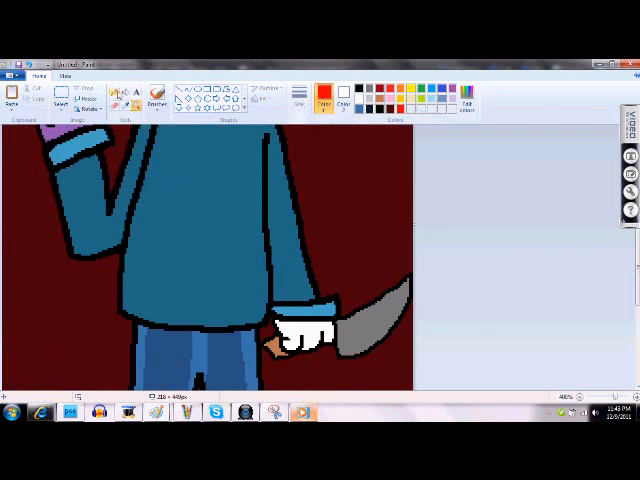
left_click(380, 292)
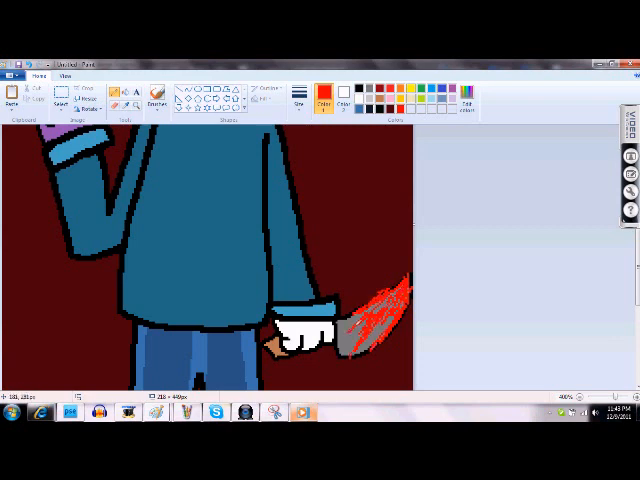
scroll("down", 3)
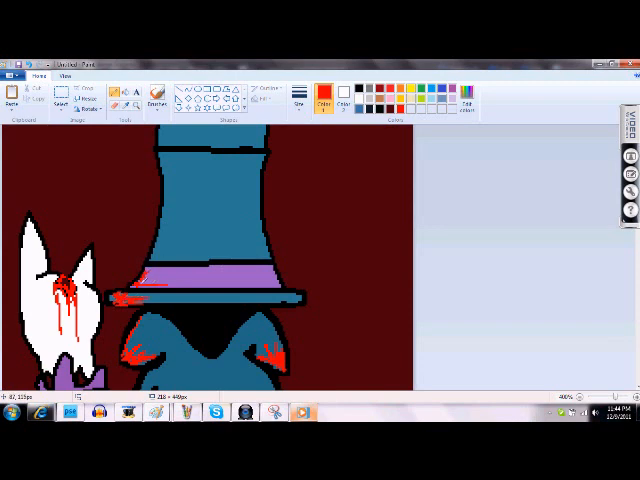
Draw a wavy red line across the top and fill above it so blood drips down.
left_click(156, 278)
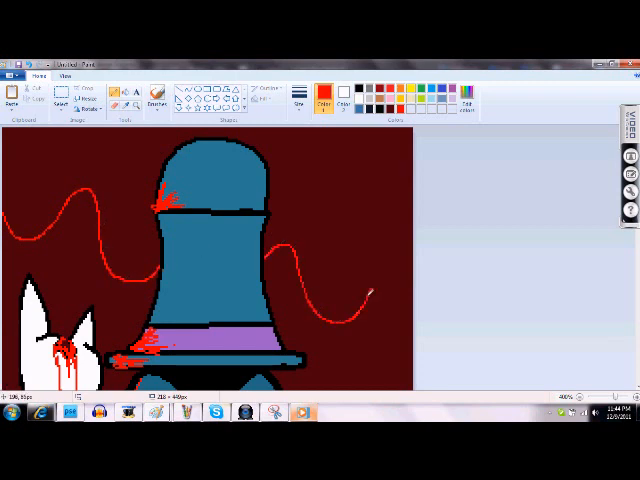
left_click(384, 188)
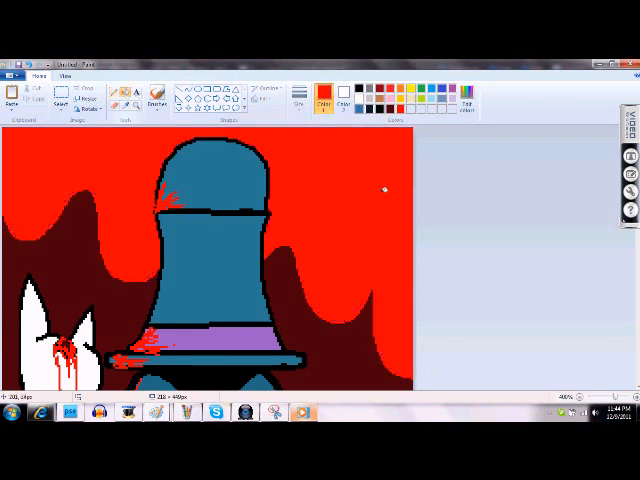
scroll("down", 3)
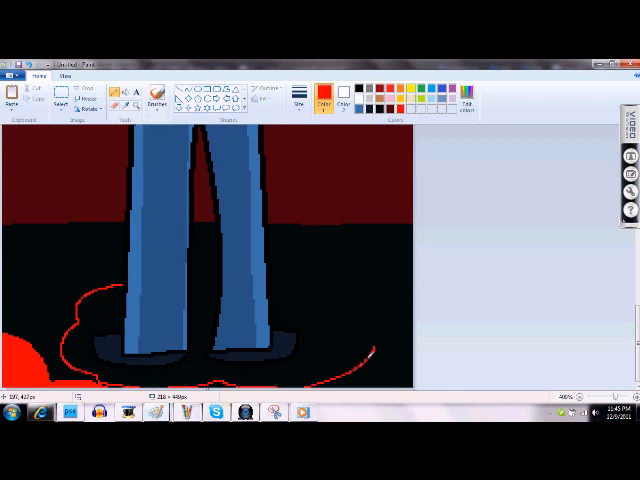
Outline a red puddle around the character's feet and fill it with red.
left_click_drag(370, 350, 276, 264)
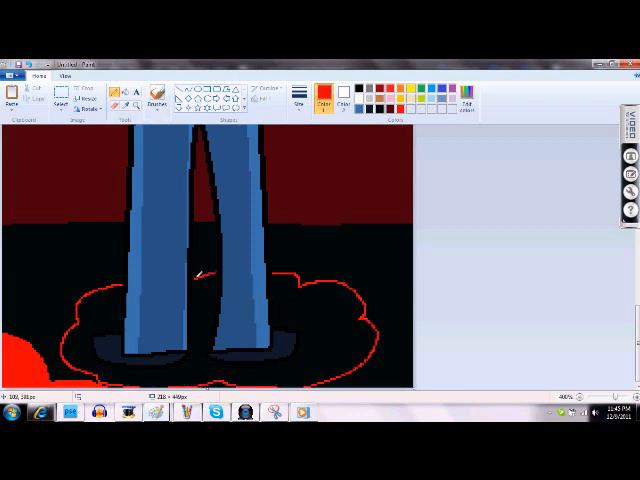
left_click(200, 280)
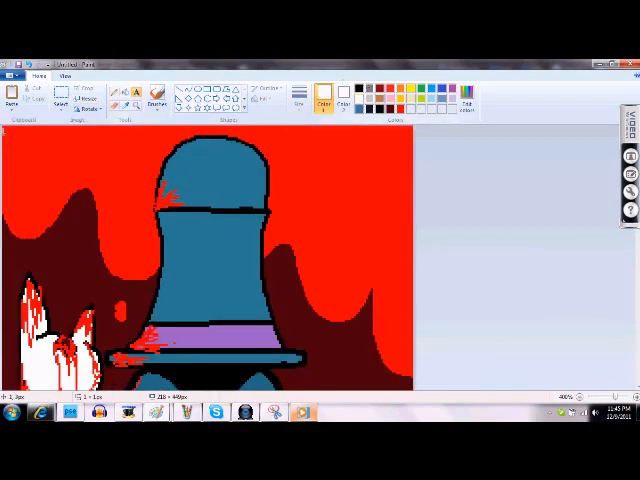
type("Dr")
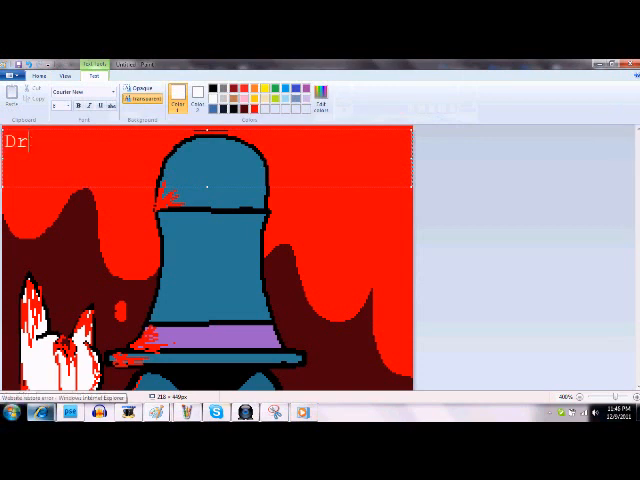
type(". SR")
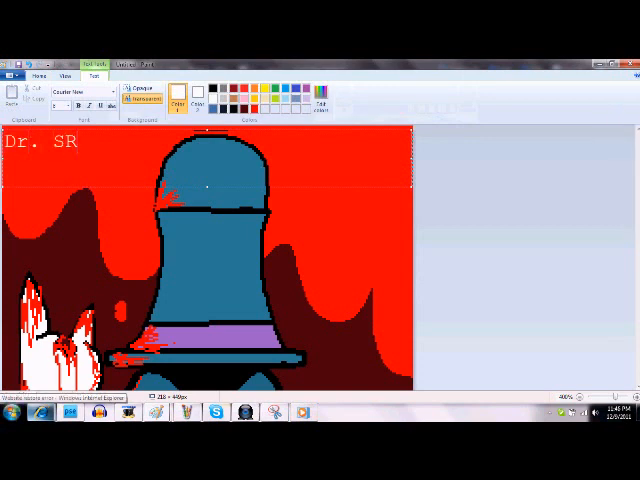
type("T")
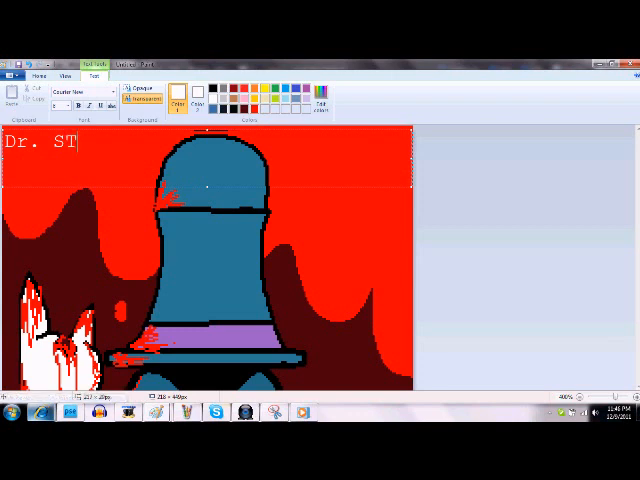
type("r")
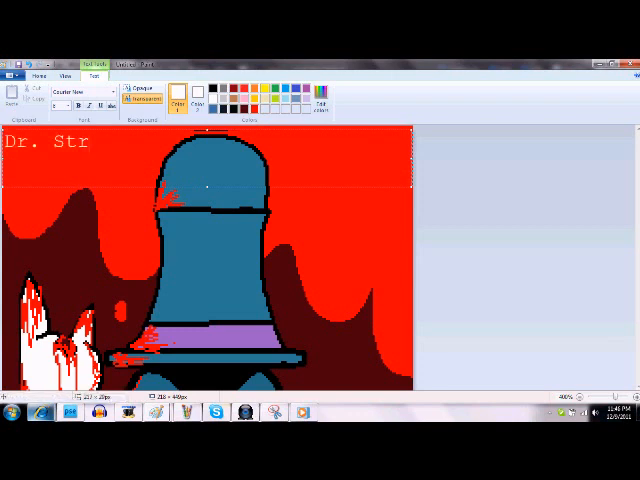
type("ange G")
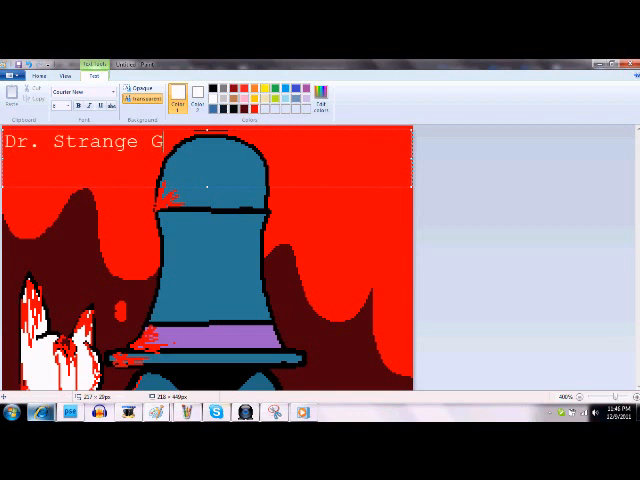
type("love")
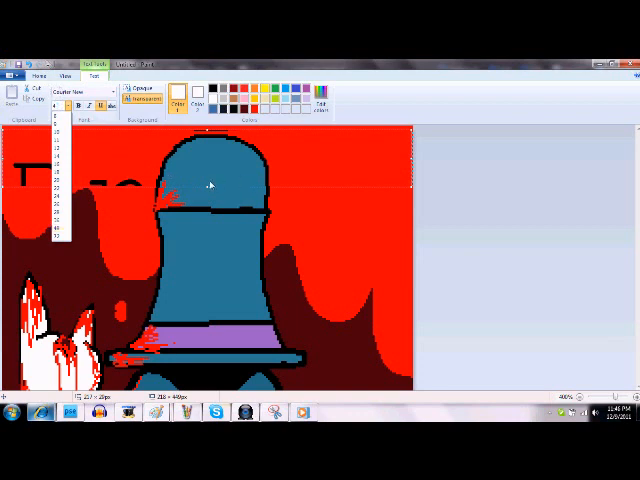
type("Dr. Strange Glove")
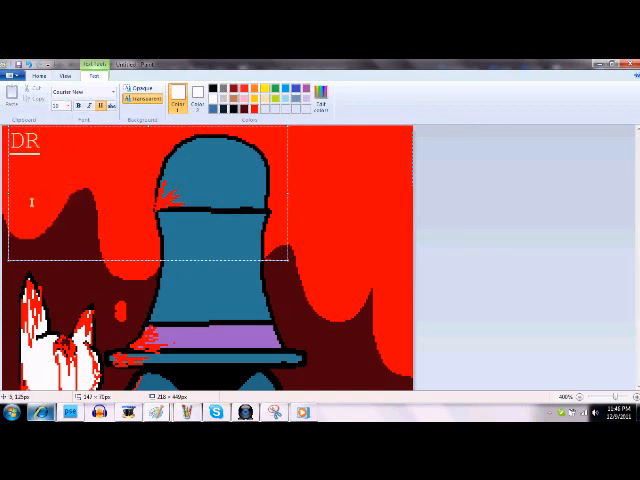
type(".")
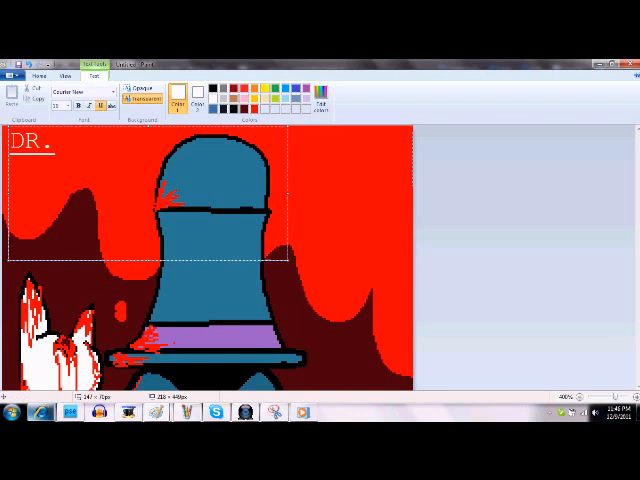
type("STRAN")
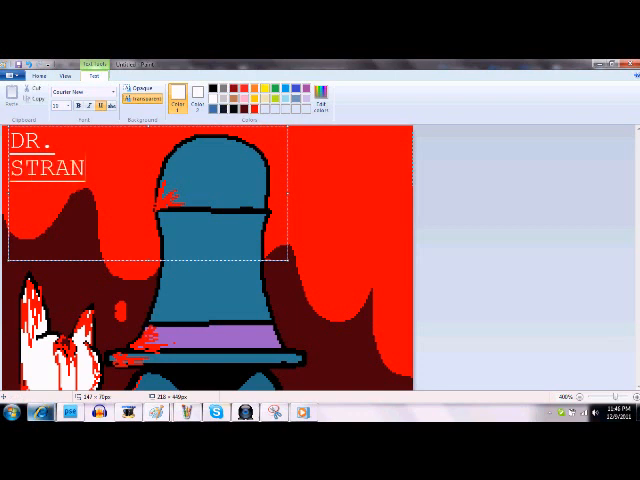
type("GEGL")
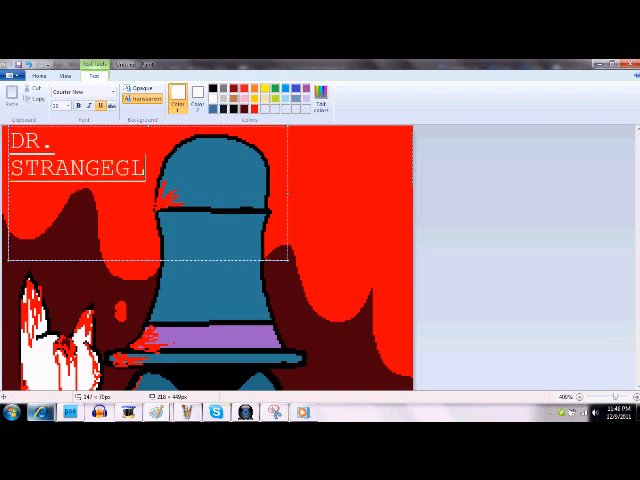
type("OVE")
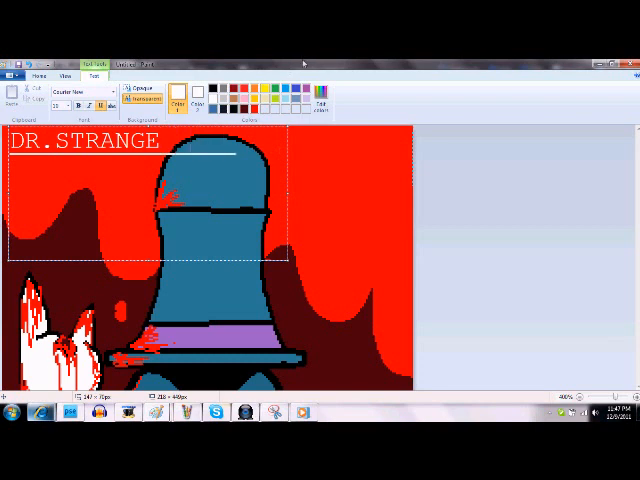
type("G")
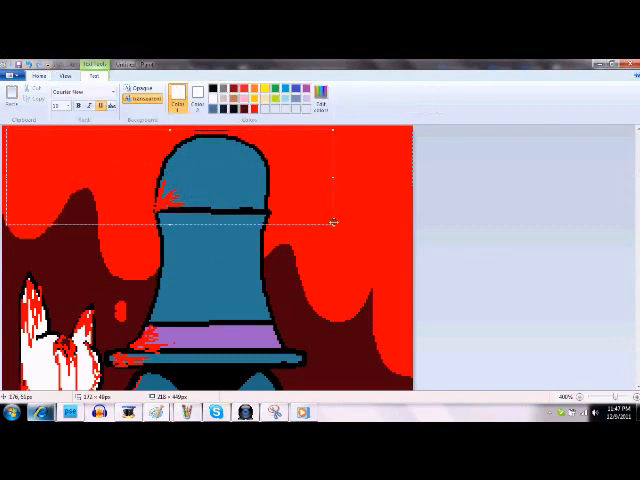
Add the white DR.STRANGE title text at the top left of the red background.
type("DR.STRANGE")
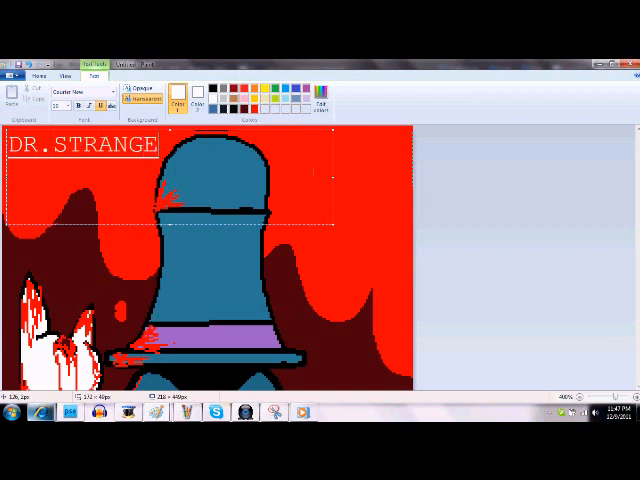
type("G1")
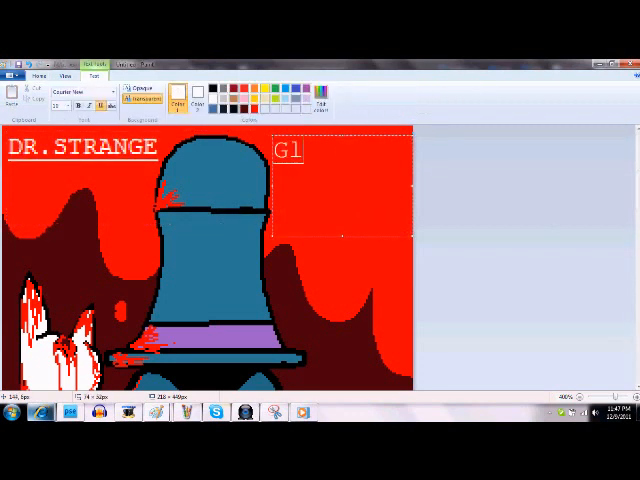
type("LOVE")
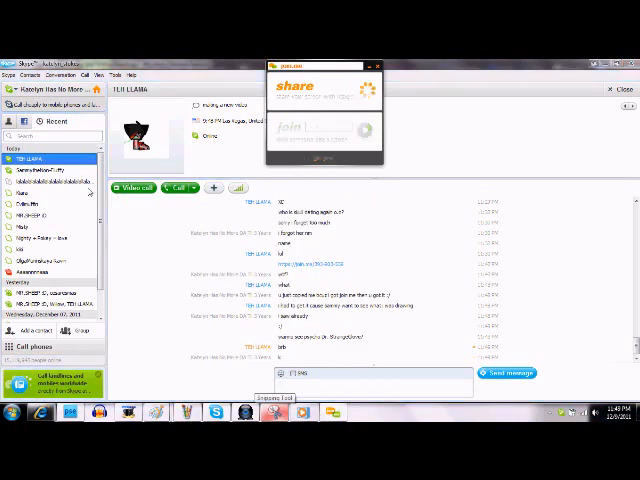
Return to Paint from Skype and bring up the Save As dialog for the drawing.
left_click(40, 170)
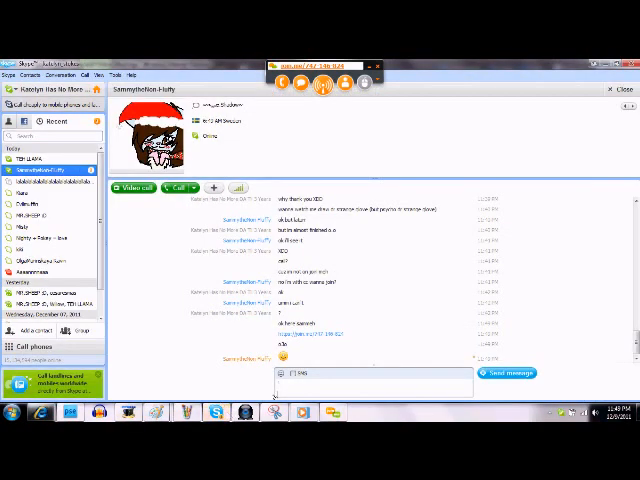
scroll("down", 3)
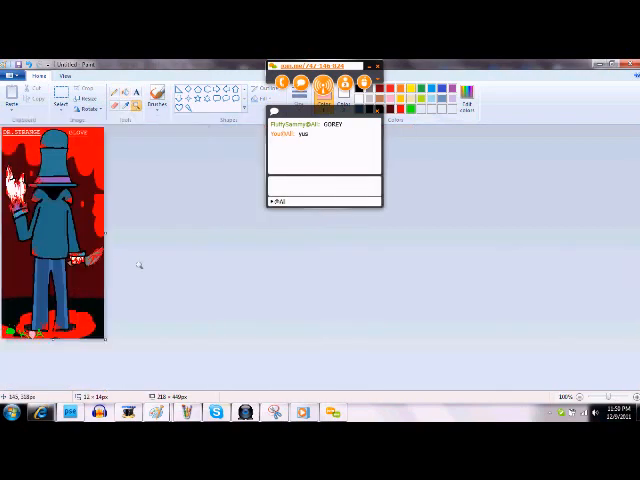
left_click(14, 74)
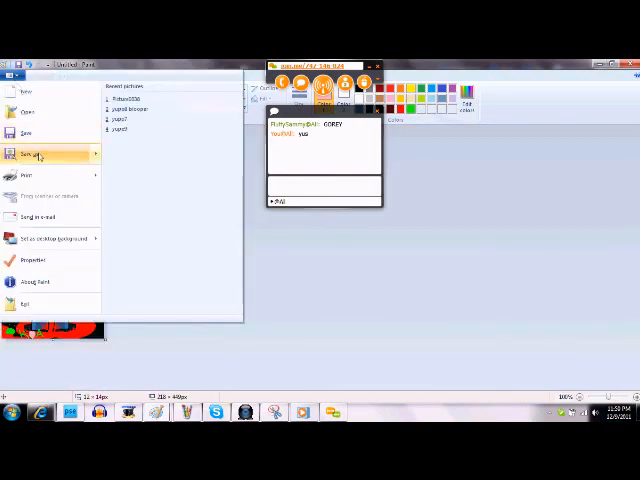
left_click(28, 154)
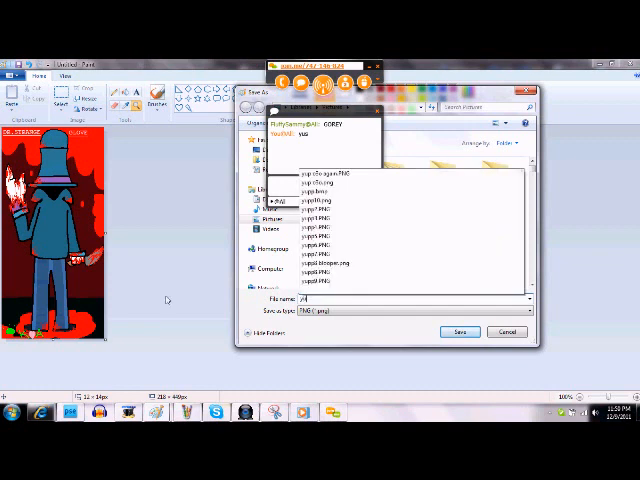